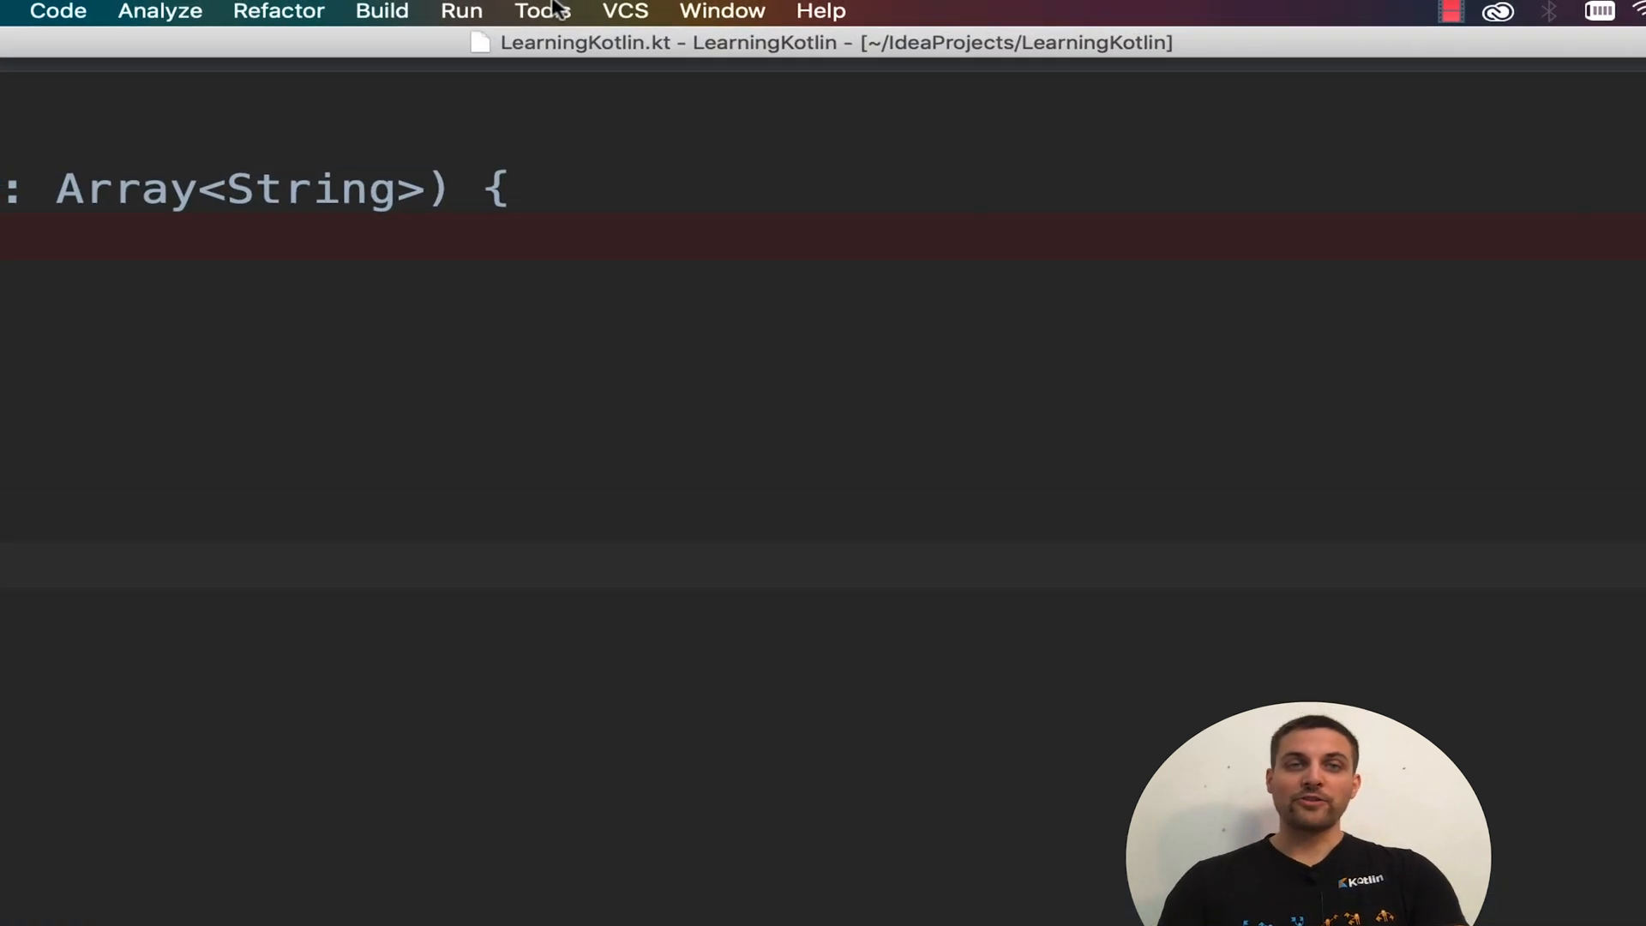
# Show the Kotlin bytecode for LearningKotlin.kt via Tools > Kotlin > Show Kotlin Bytecode
pyautogui.click(542, 12)
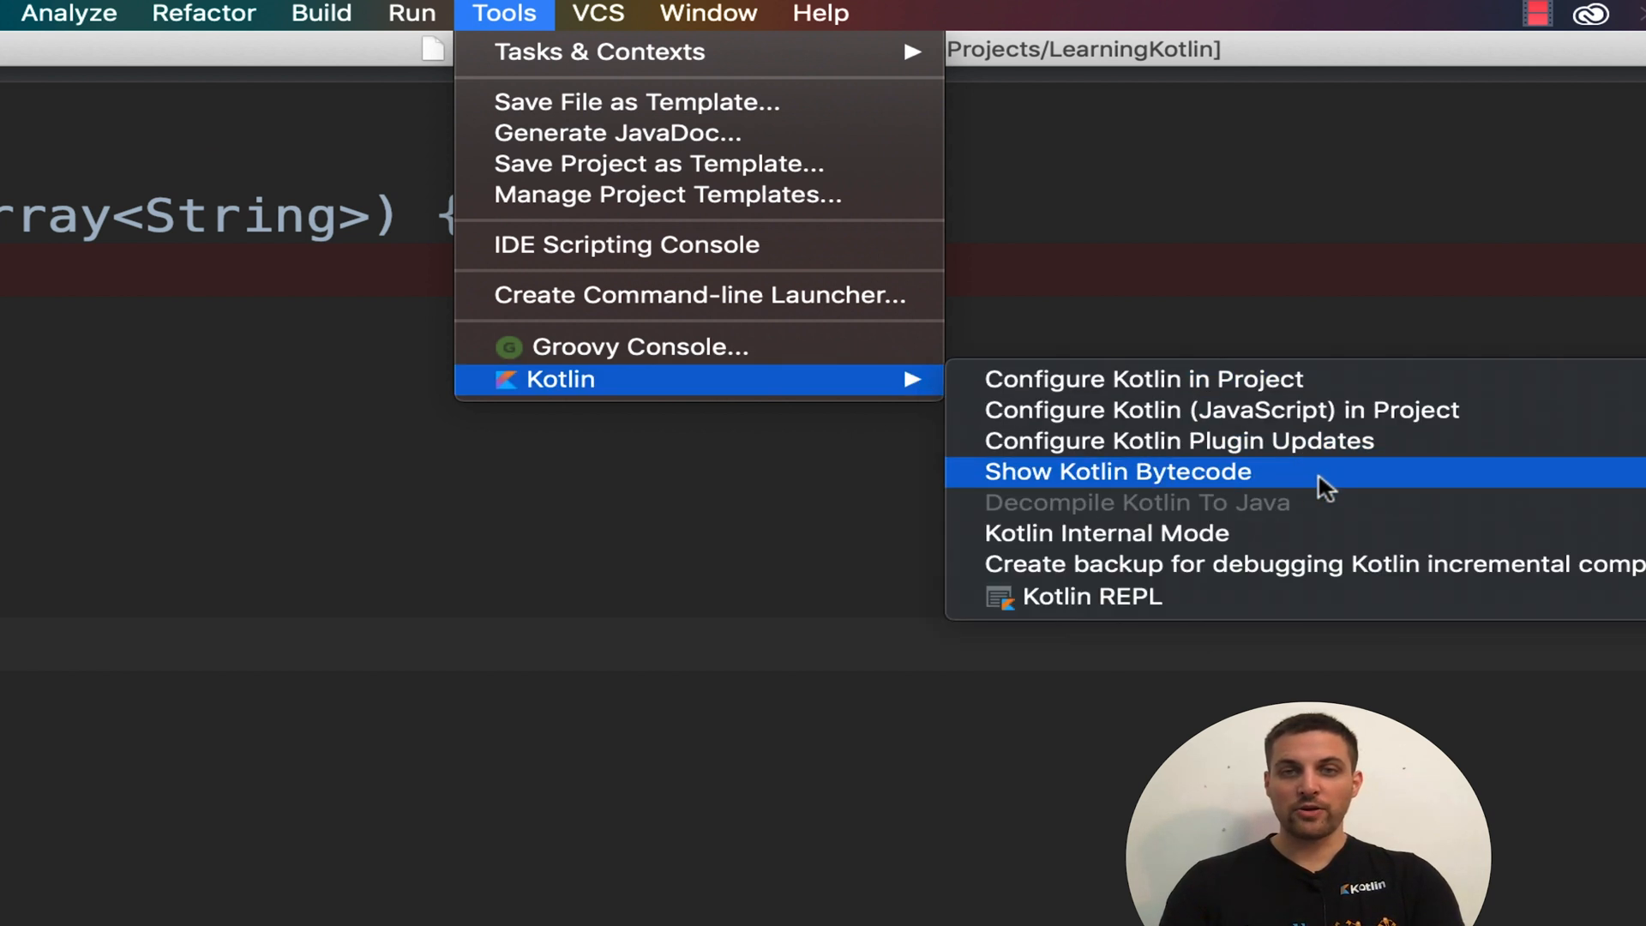
pyautogui.click(1116, 472)
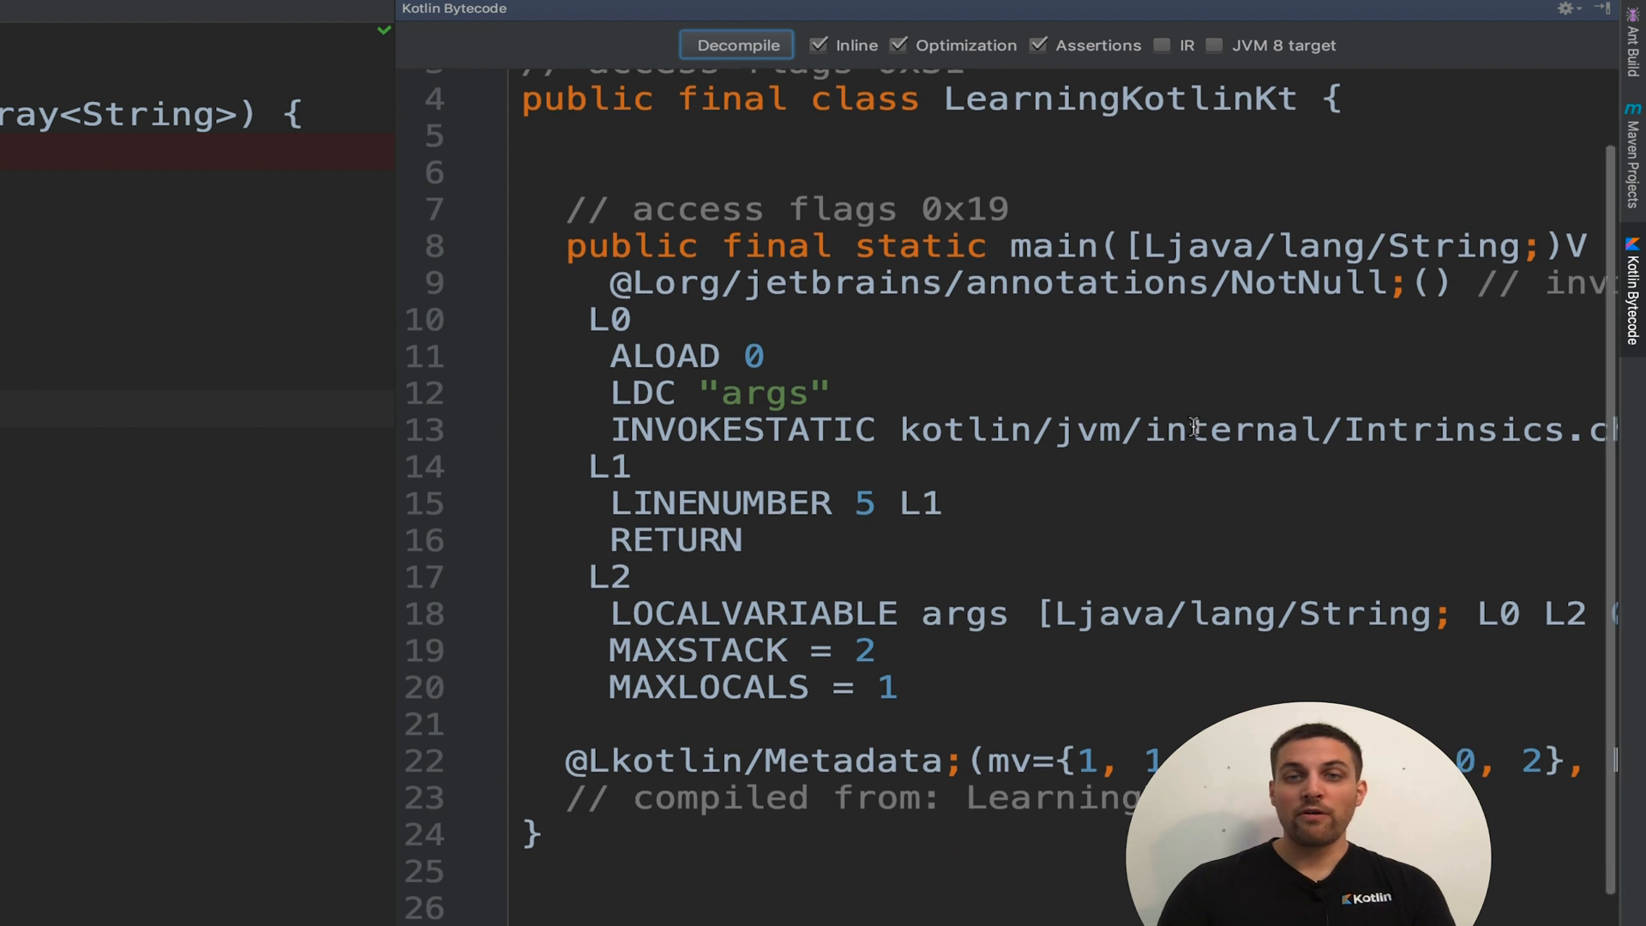
# Decompile the bytecode into LearningKotlin.decompiled.java showing class LearningKotlinKt with its main method
pyautogui.scroll(-3)
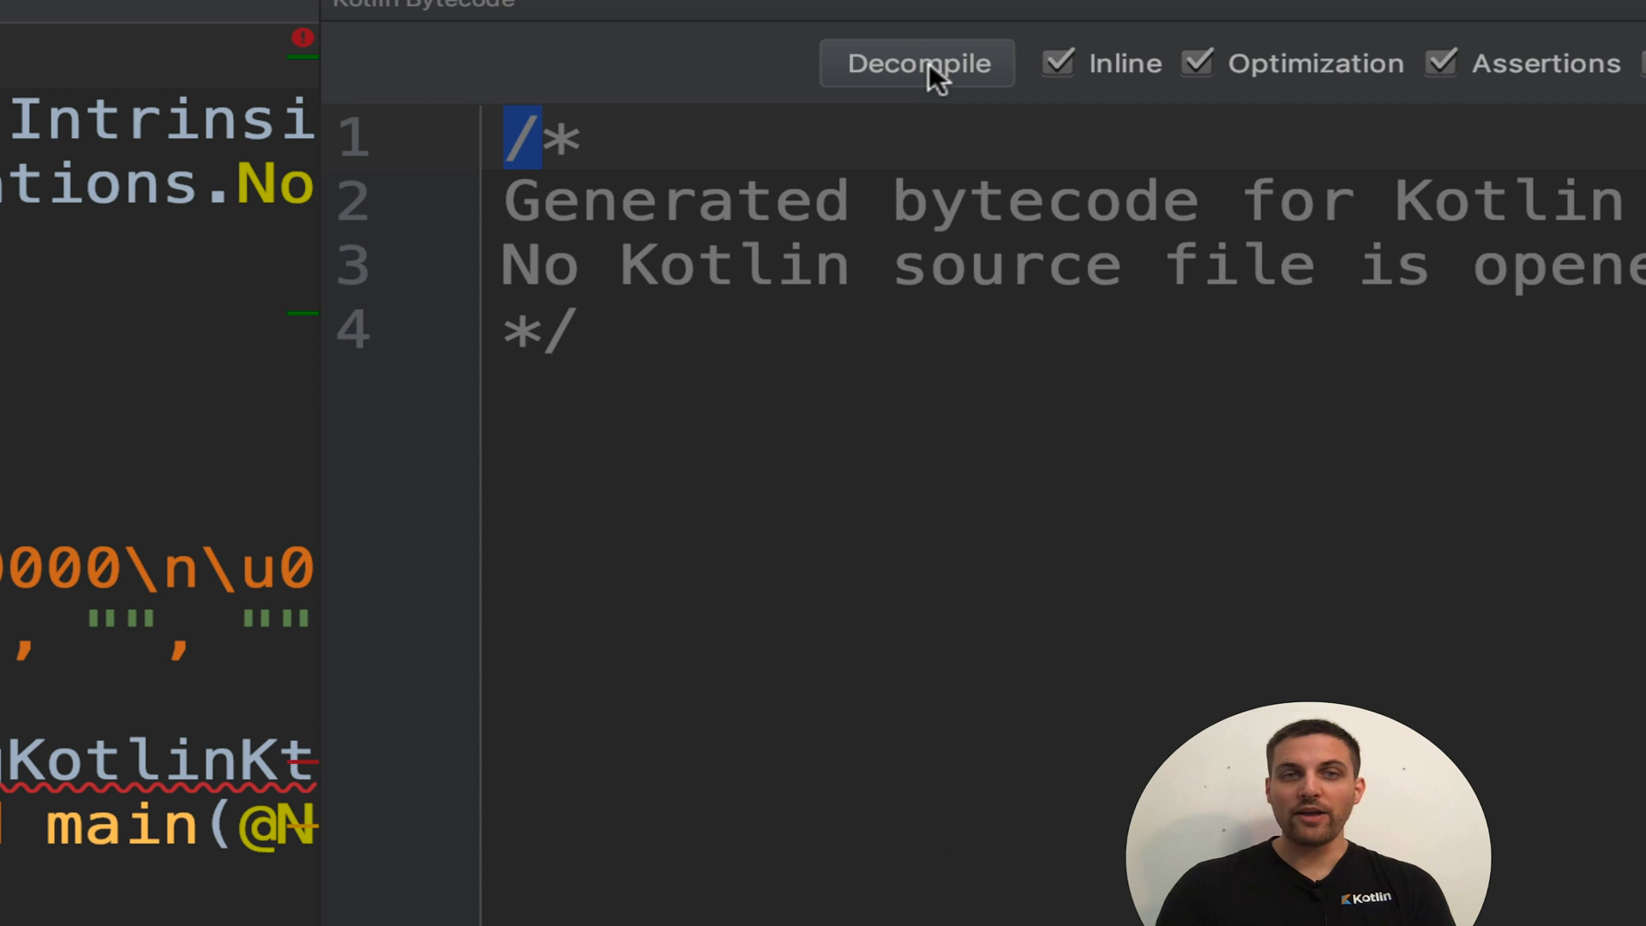
pyautogui.click(915, 63)
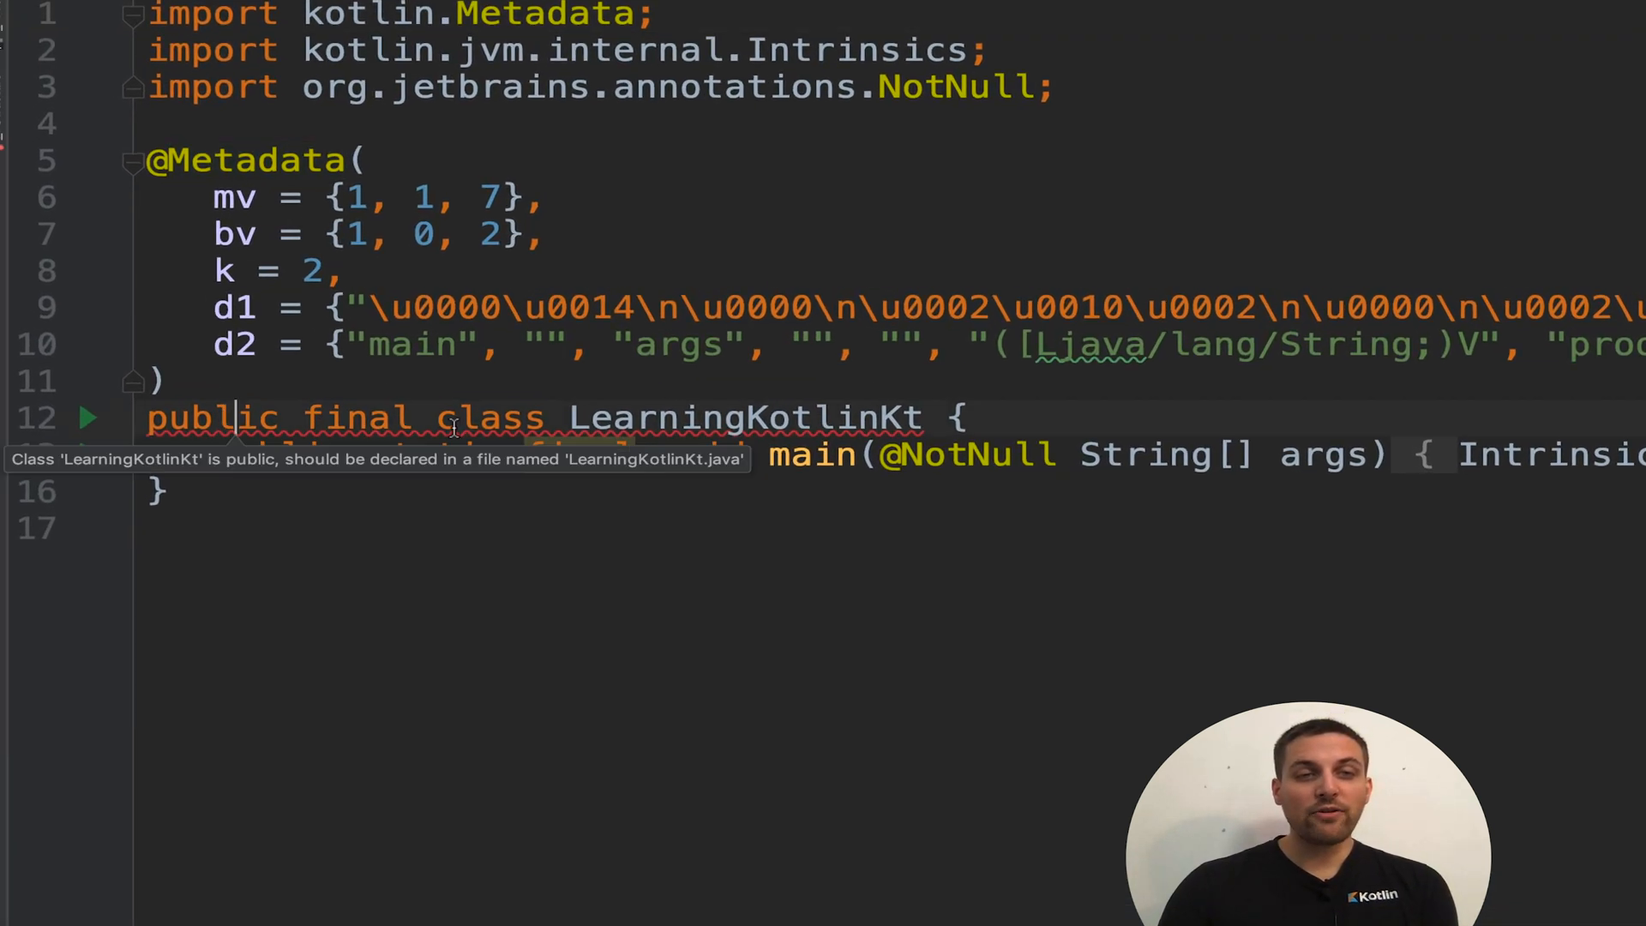
pyautogui.doubleClick(735, 418)
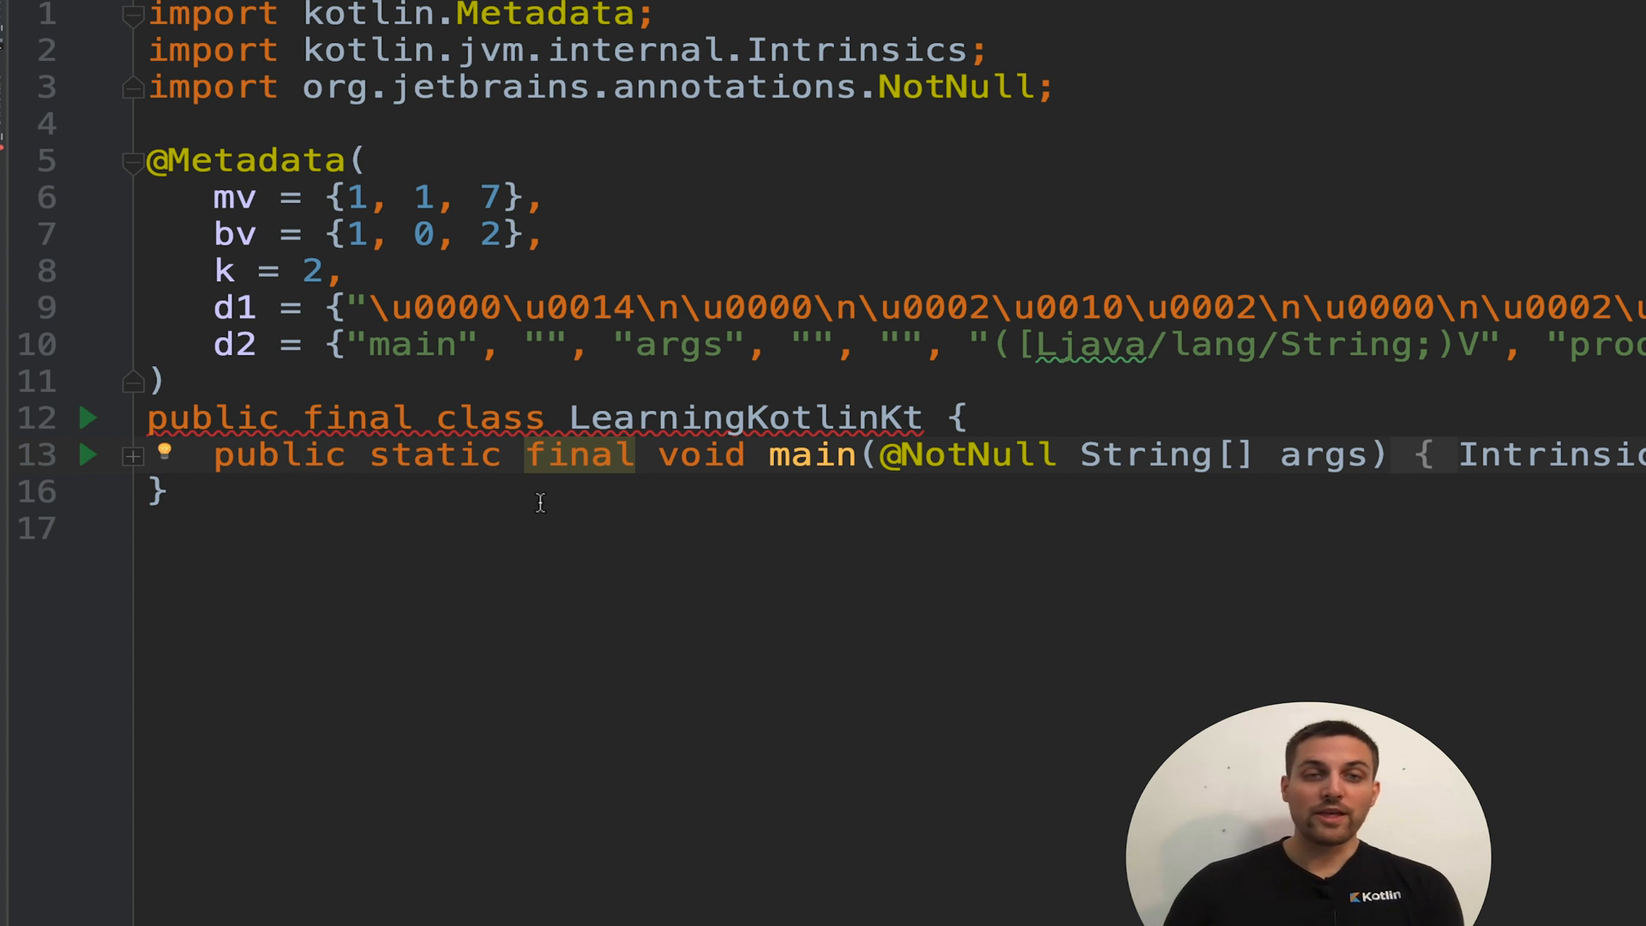
pyautogui.doubleClick(809, 456)
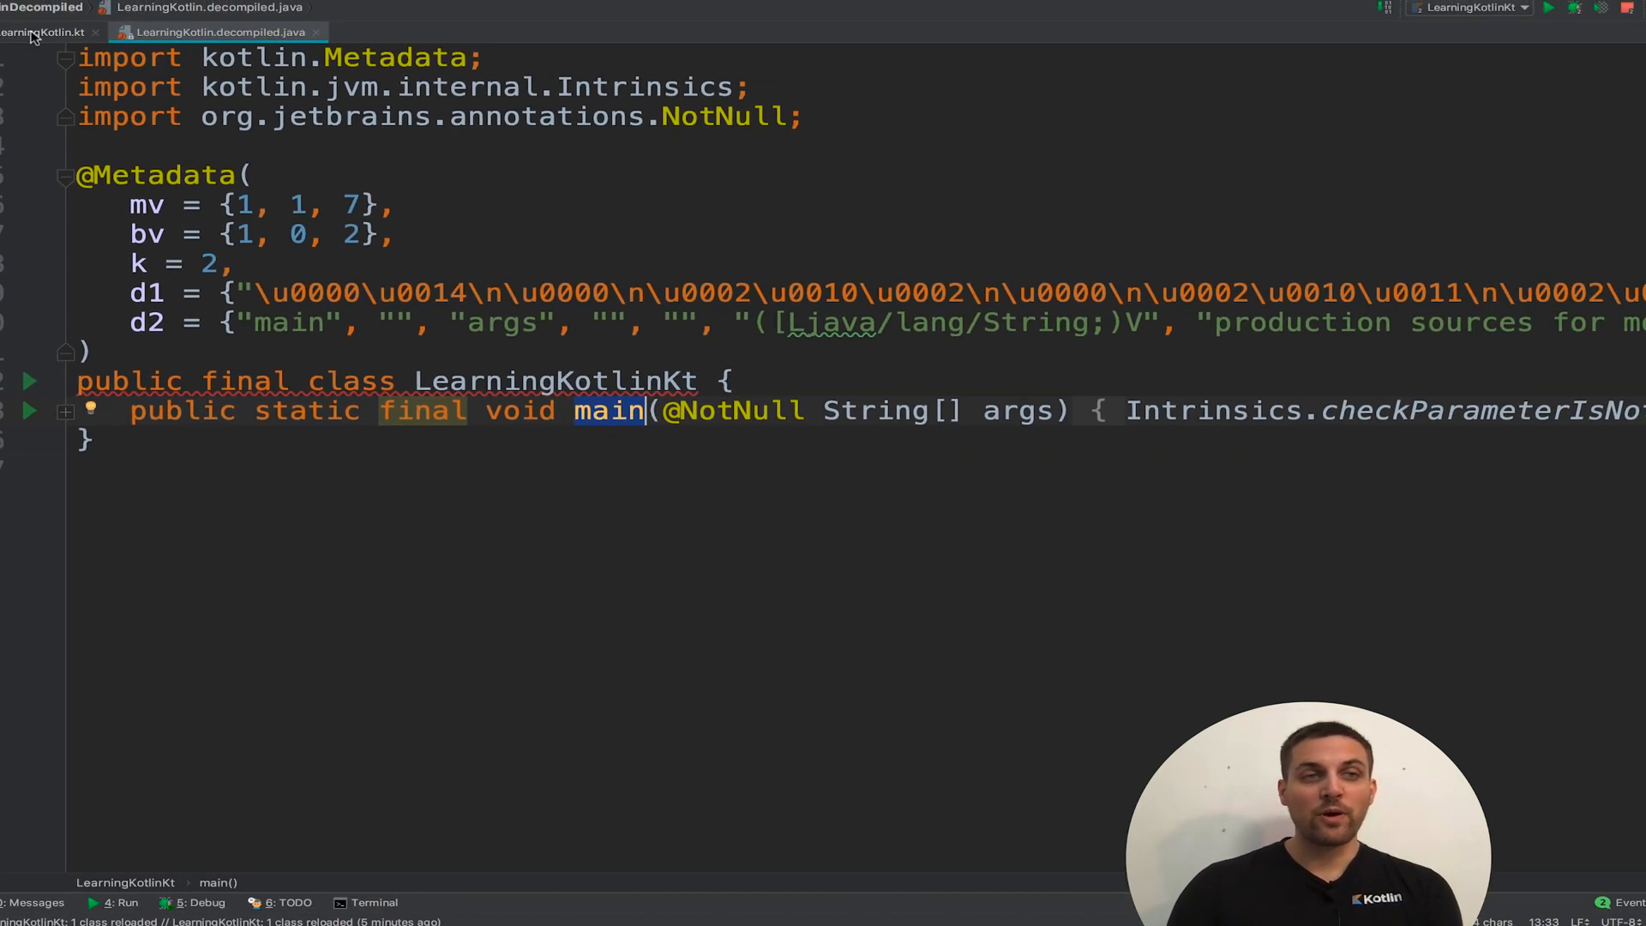
pyautogui.click(49, 31)
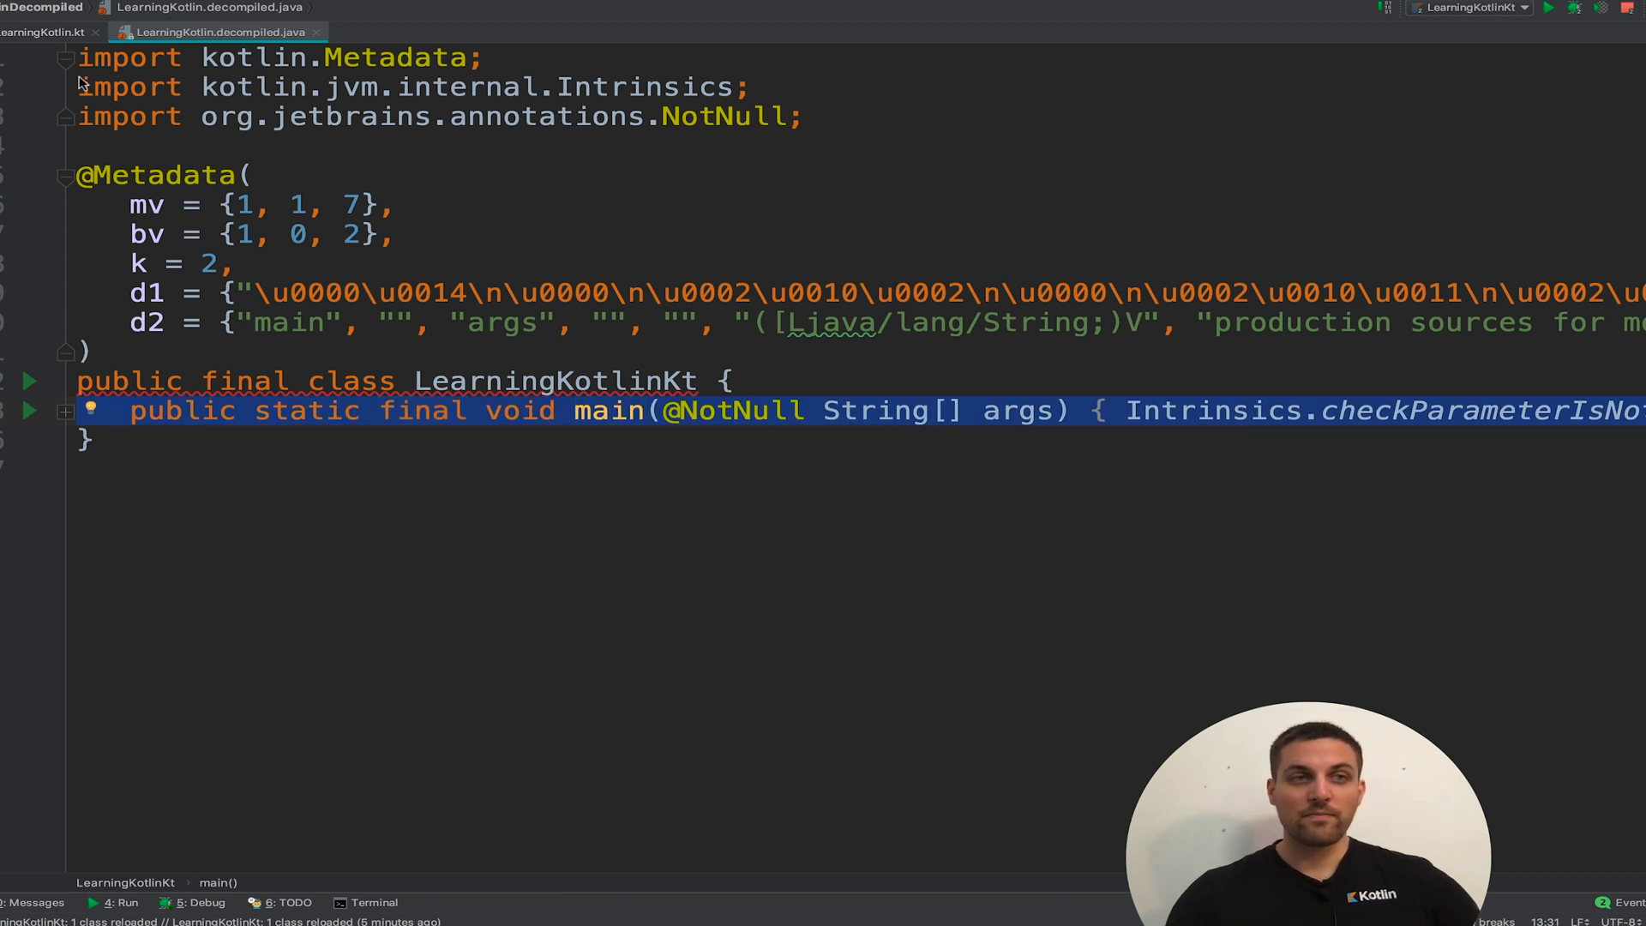
pyautogui.click(48, 31)
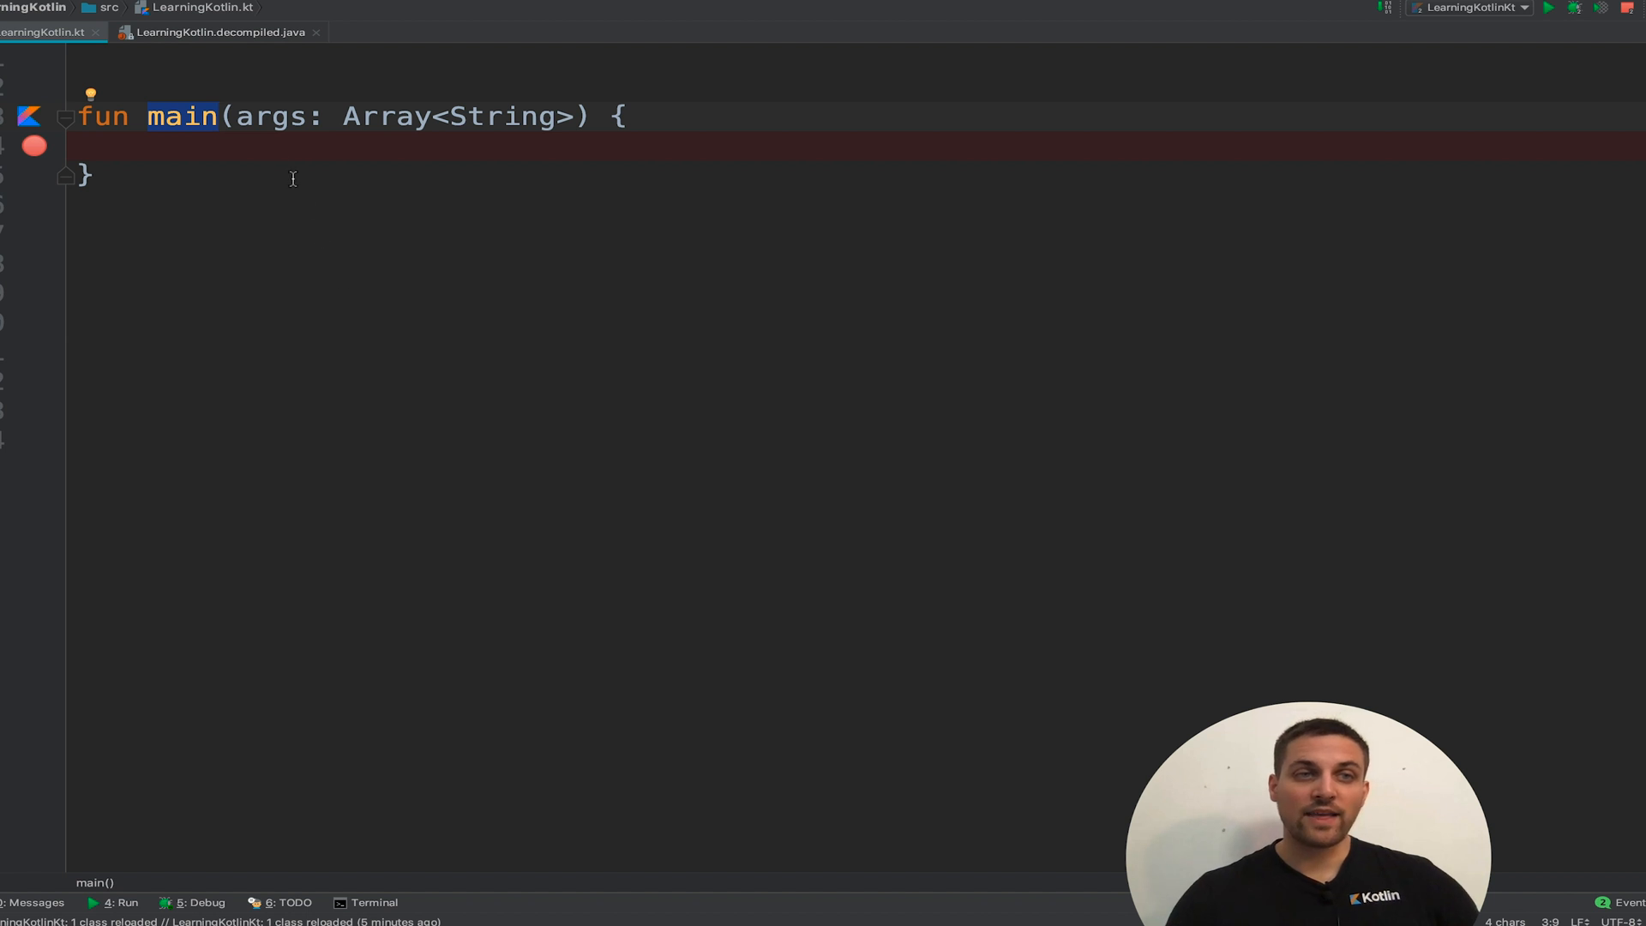
pyautogui.click(218, 31)
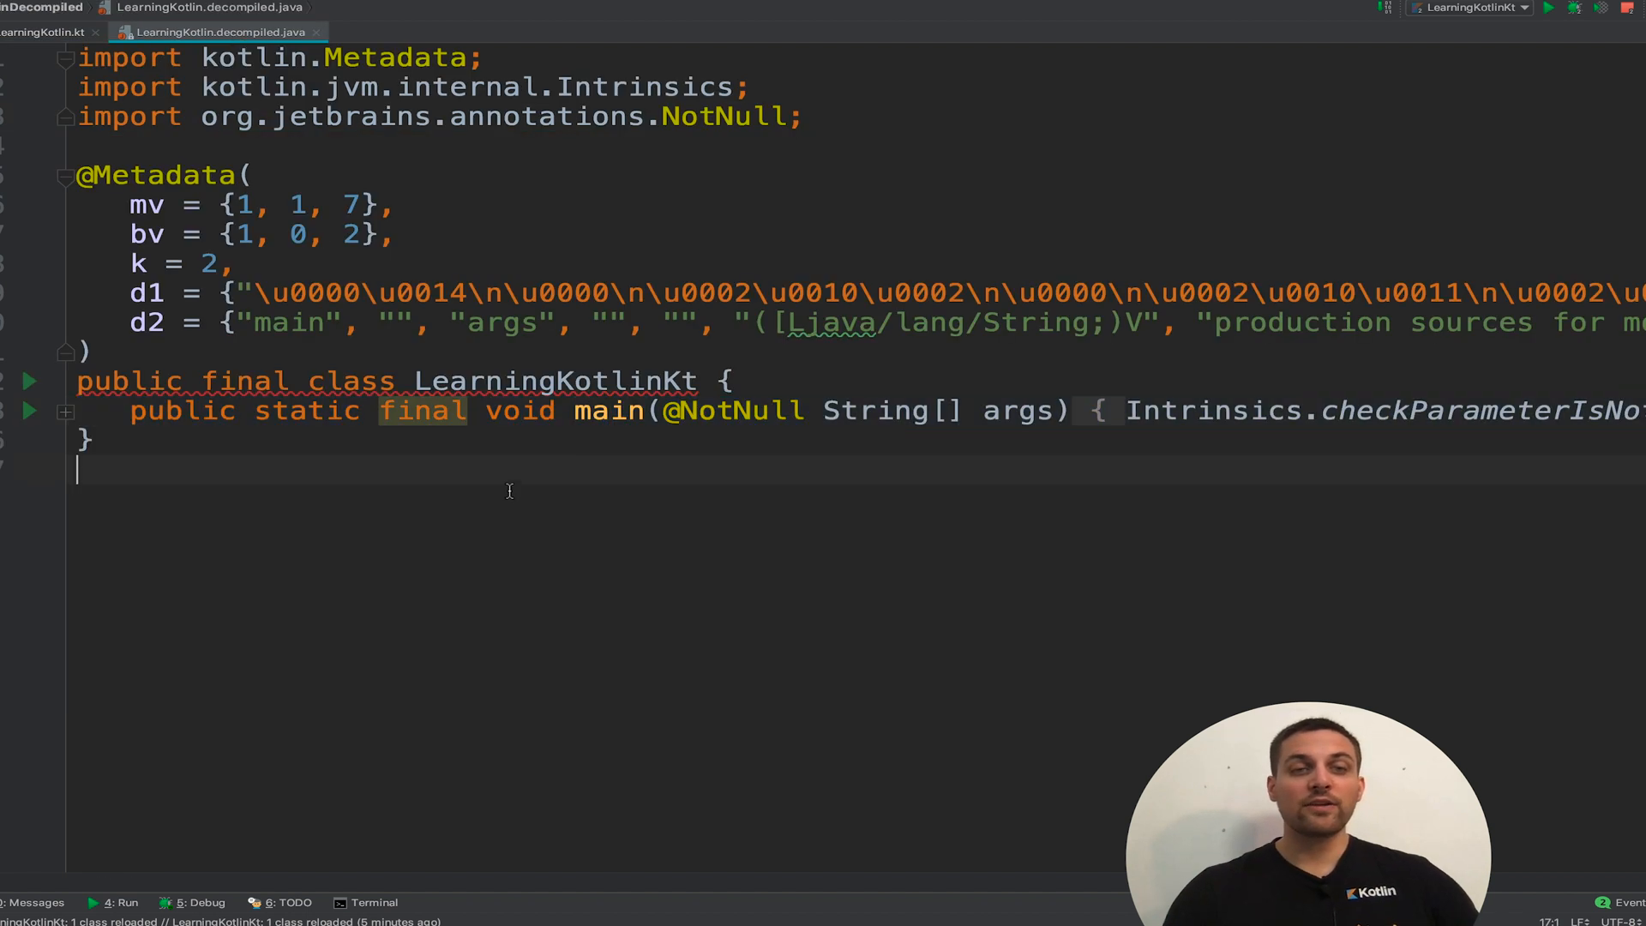
pyautogui.doubleClick(550, 381)
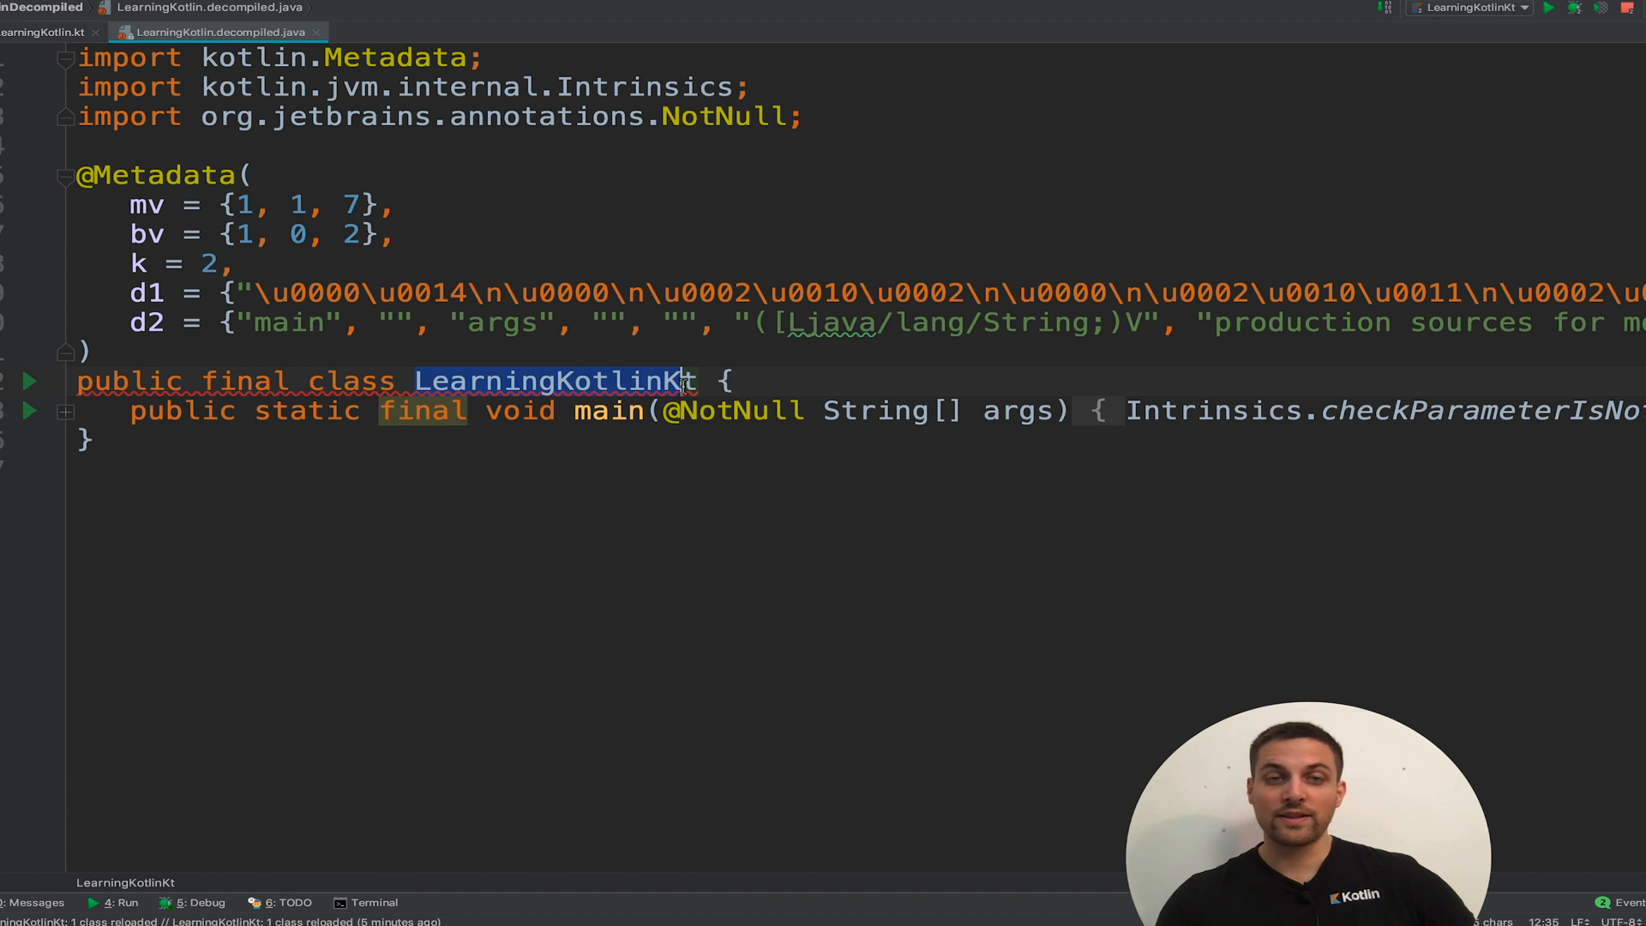